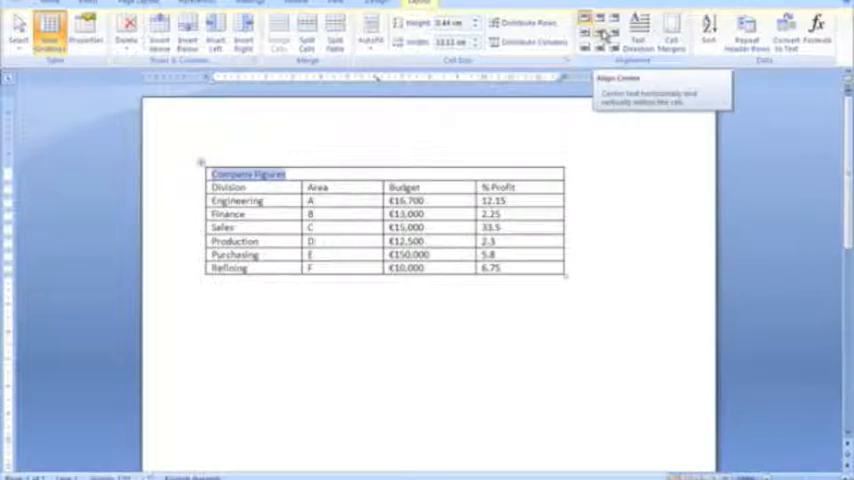
# - Align the 'Company Figures' title to the centre of its table cell
pyautogui.click(600, 32)
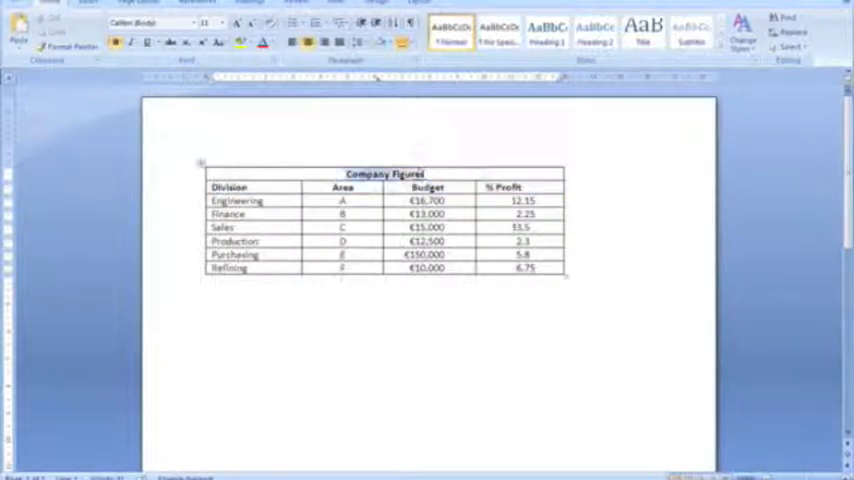
# - Give the 'Company Figures' title a larger font size than the table text
pyautogui.click(208, 24)
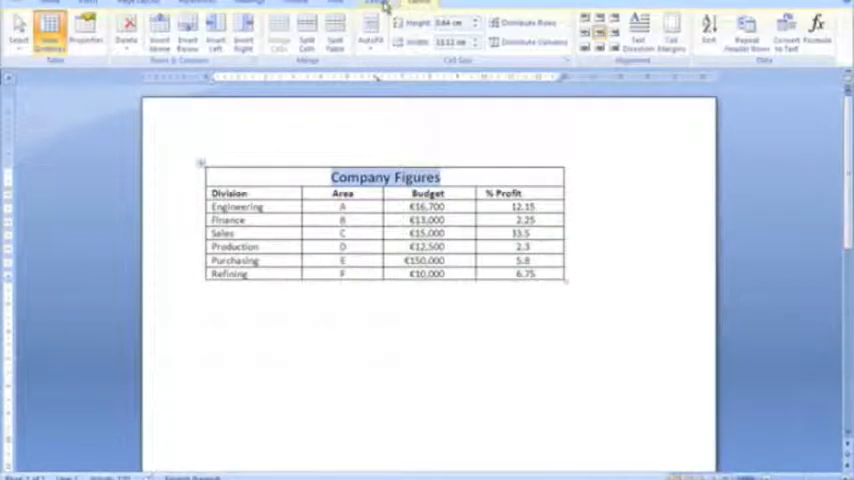
# - Bring up the Table Tools Design options to shade the title row blue
pyautogui.click(376, 2)
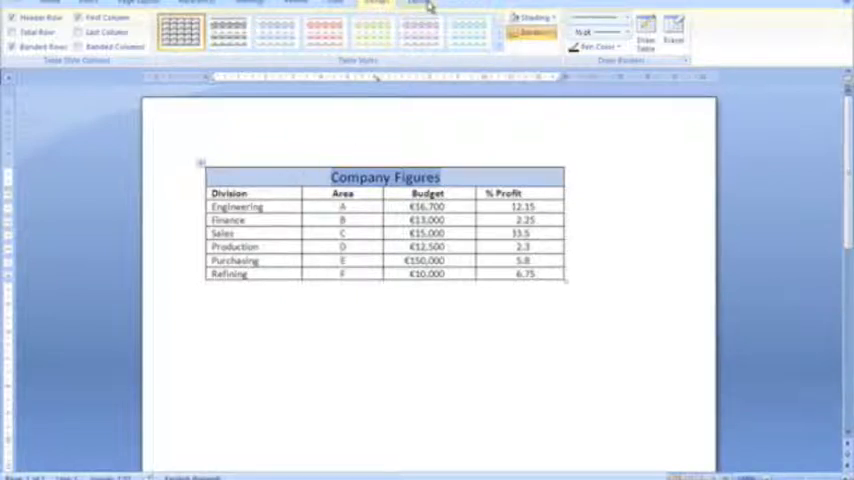
# - Set taller row heights for the table in the Layout tab's Cell Size group
pyautogui.click(416, 2)
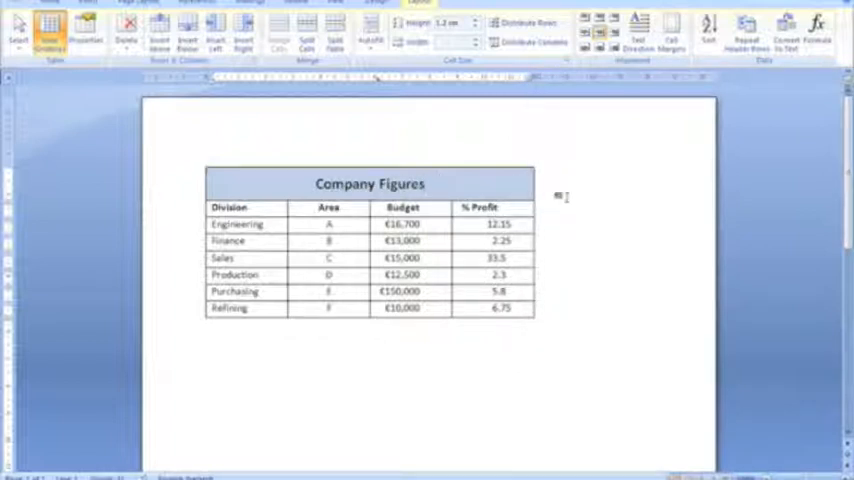
pyautogui.click(370, 184)
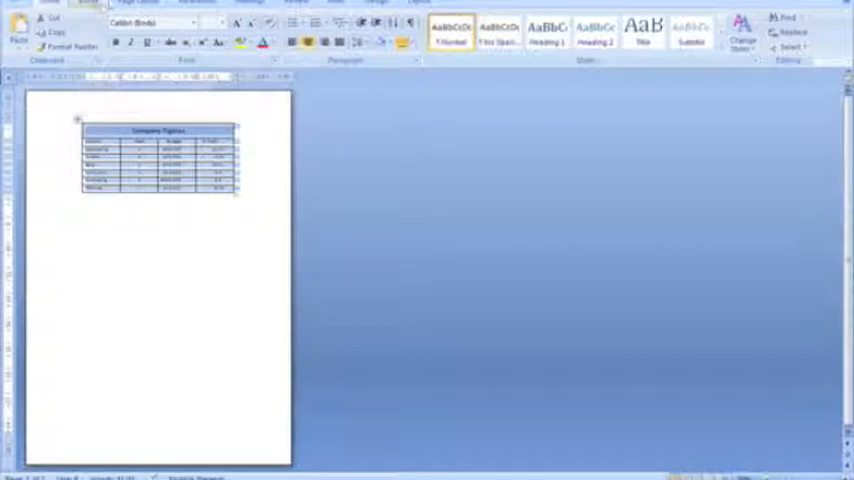
# - Move to the Page Layout options after shading the column headings row
pyautogui.click(136, 2)
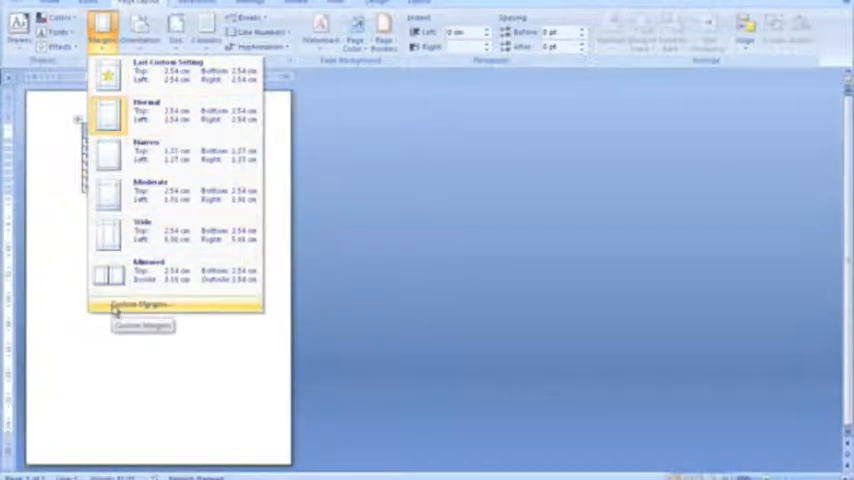
# - Set the page's vertical alignment to Center via Custom Margins so the table sits mid-page
pyautogui.click(136, 304)
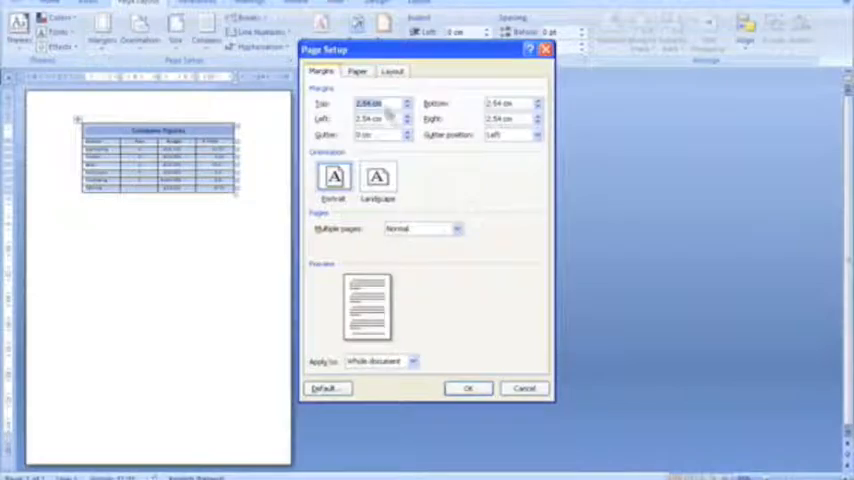
pyautogui.click(392, 72)
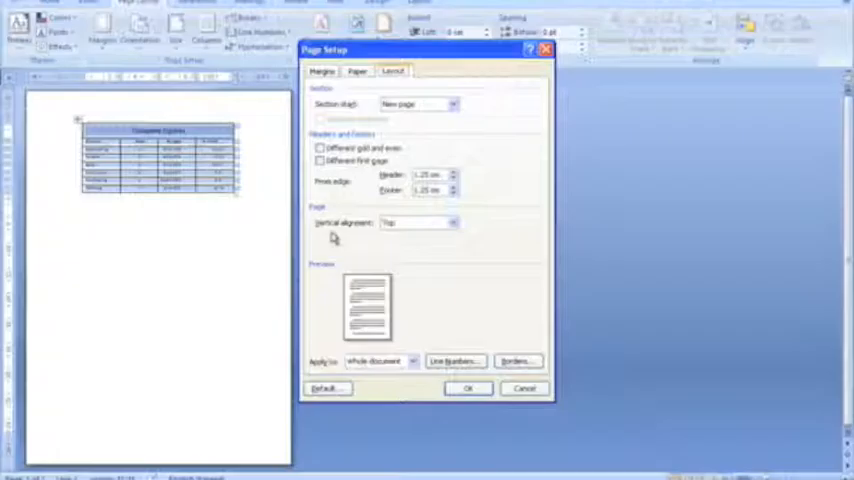
pyautogui.click(452, 222)
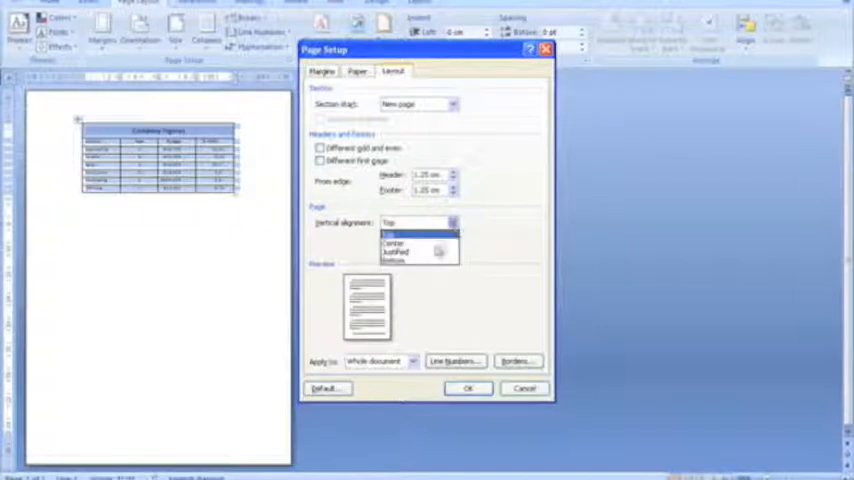
pyautogui.click(396, 240)
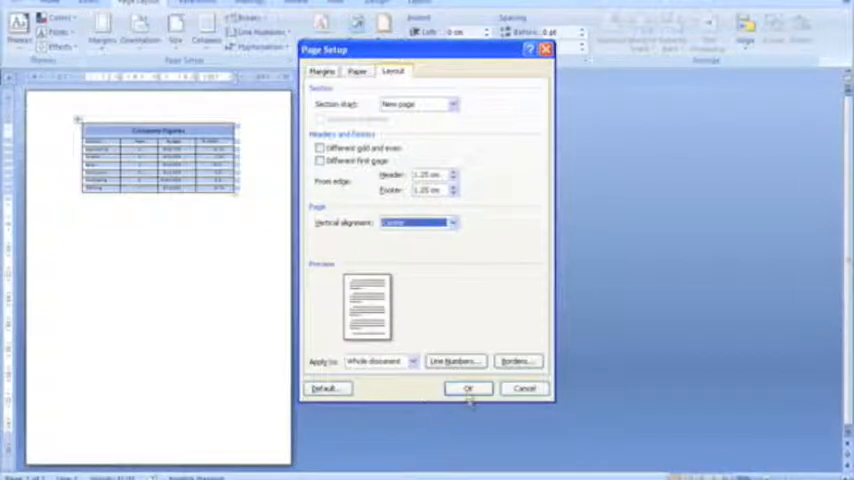
pyautogui.click(468, 388)
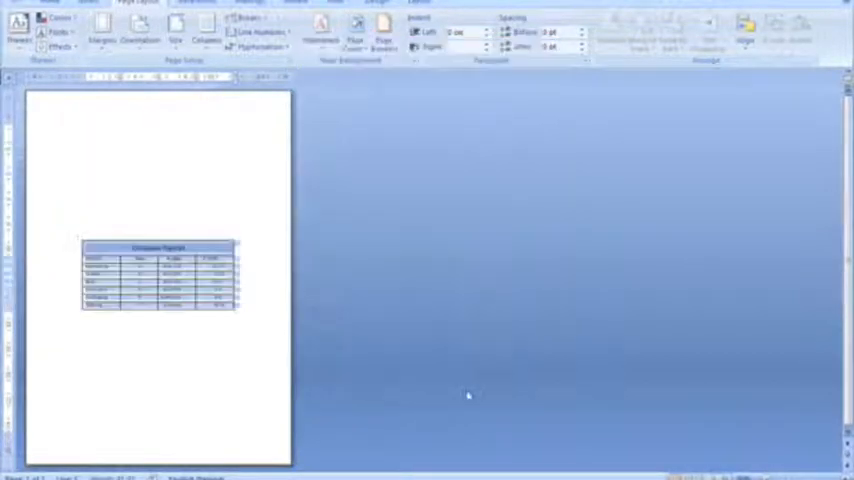